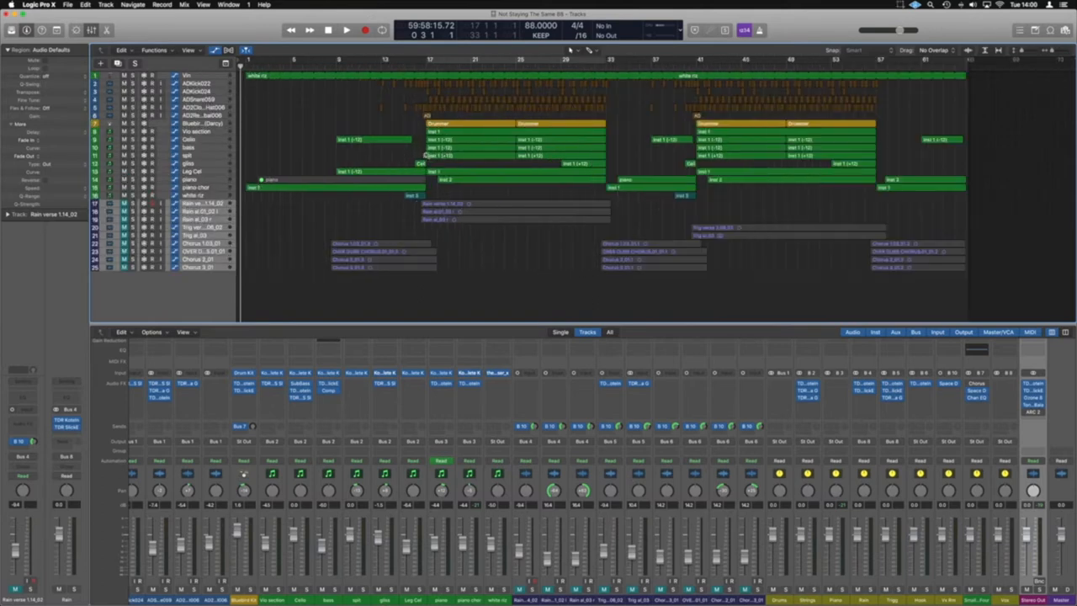
pyautogui.moveTo(481, 188)
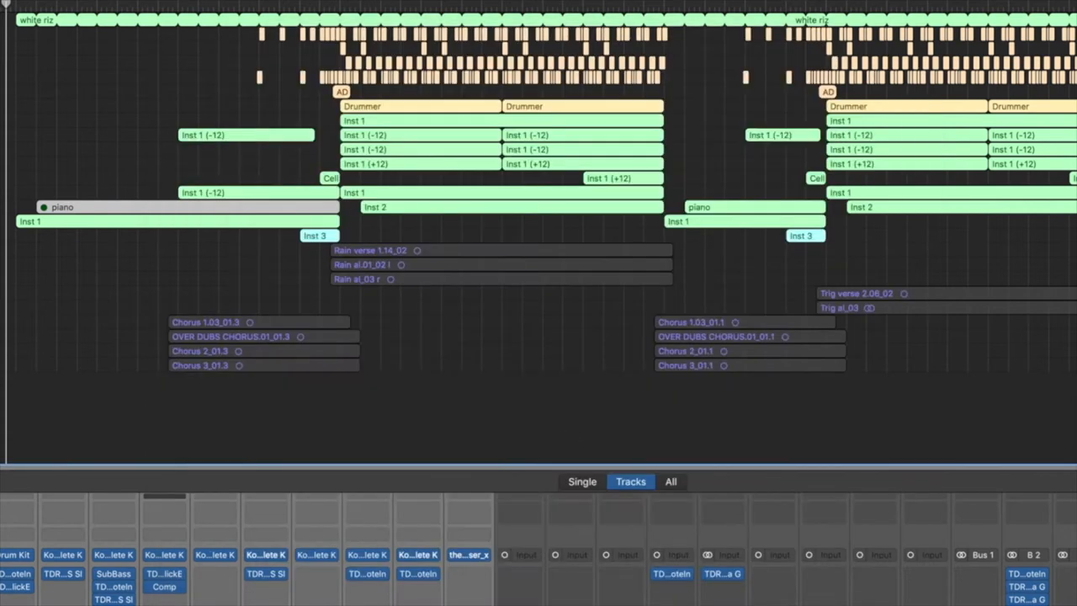
# Step: Create the new export folder named 'Stems Not Staying The Same 88'
pyautogui.click(187, 222)
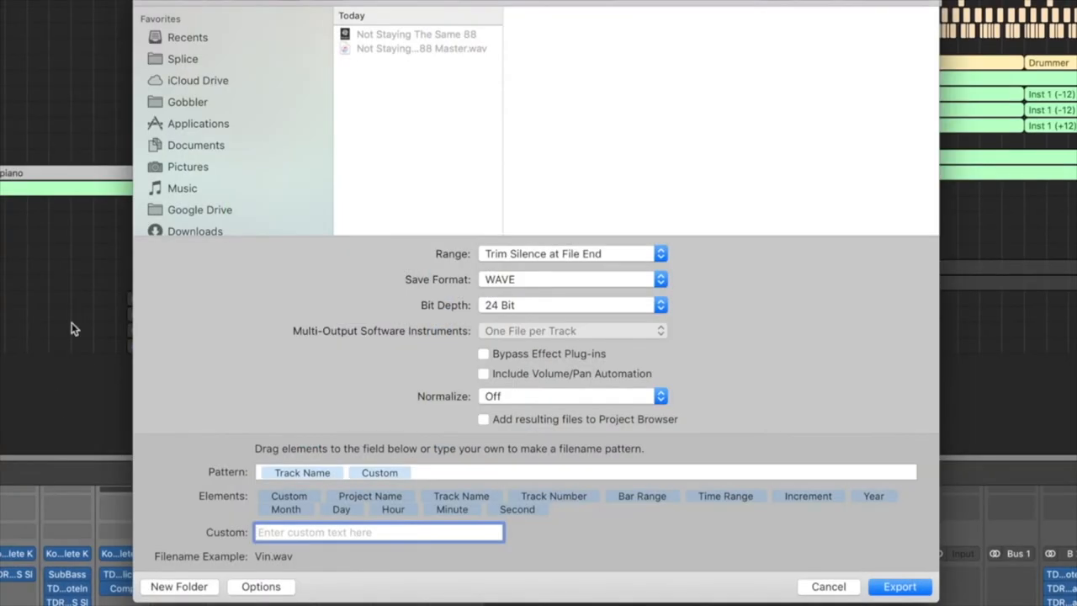
pyautogui.moveTo(538, 14)
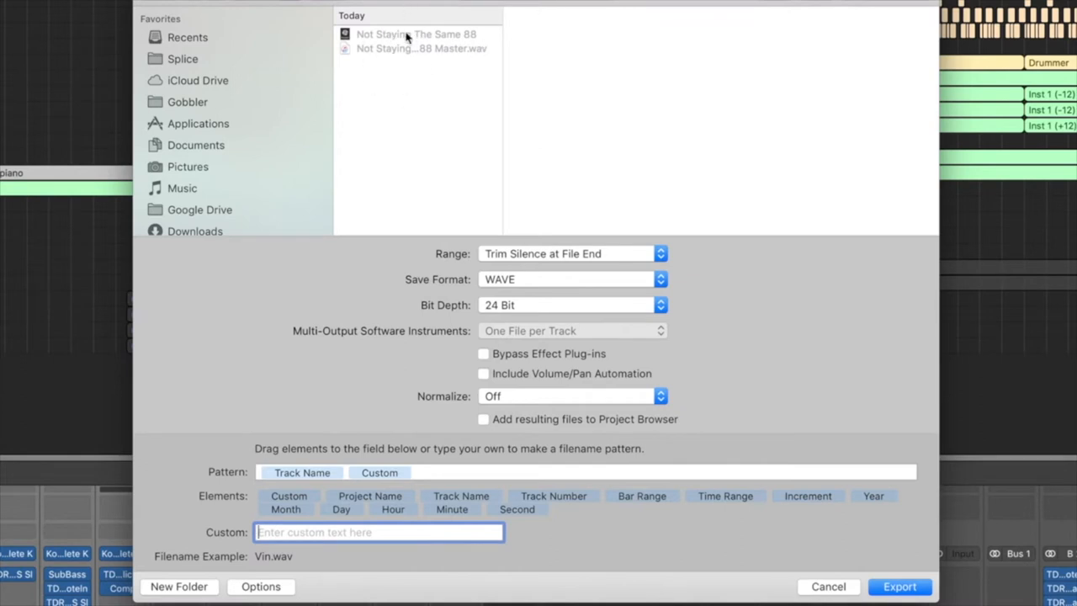
pyautogui.moveTo(530, 39)
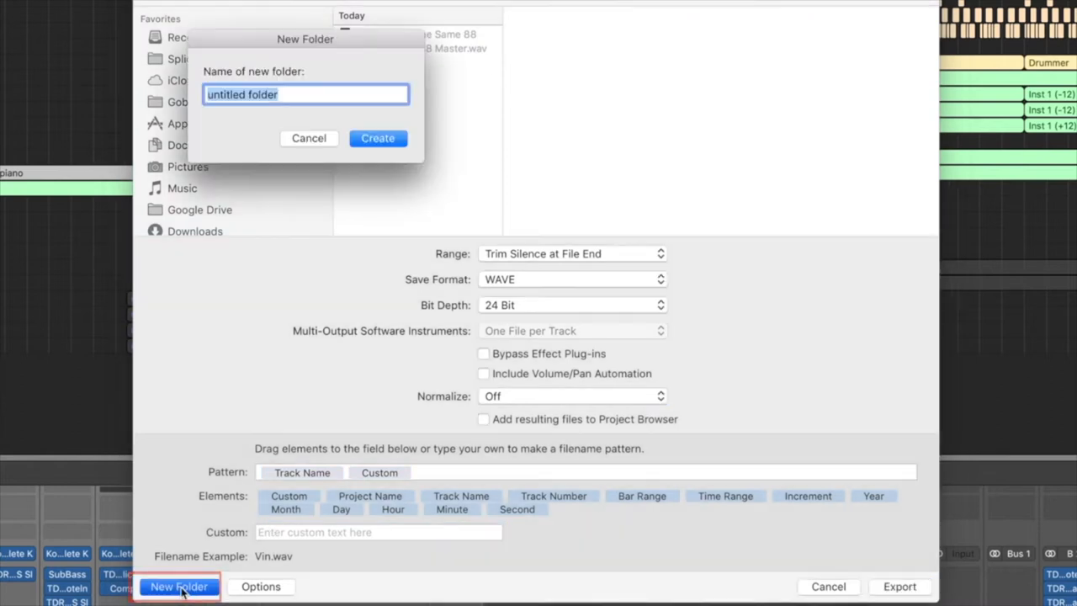
pyautogui.write('Stem')
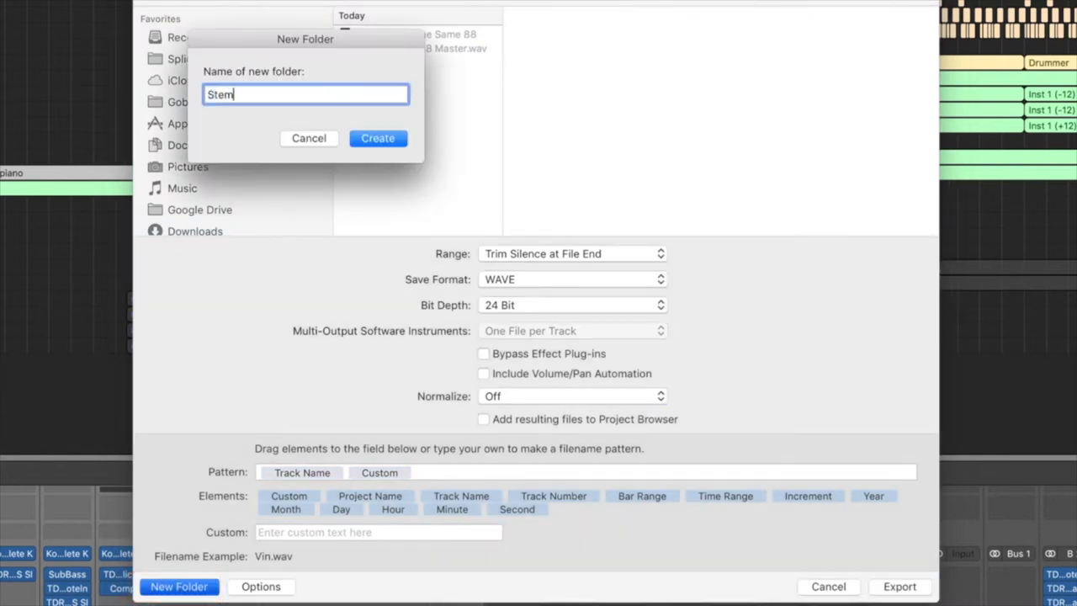
pyautogui.write('s Not Staying The')
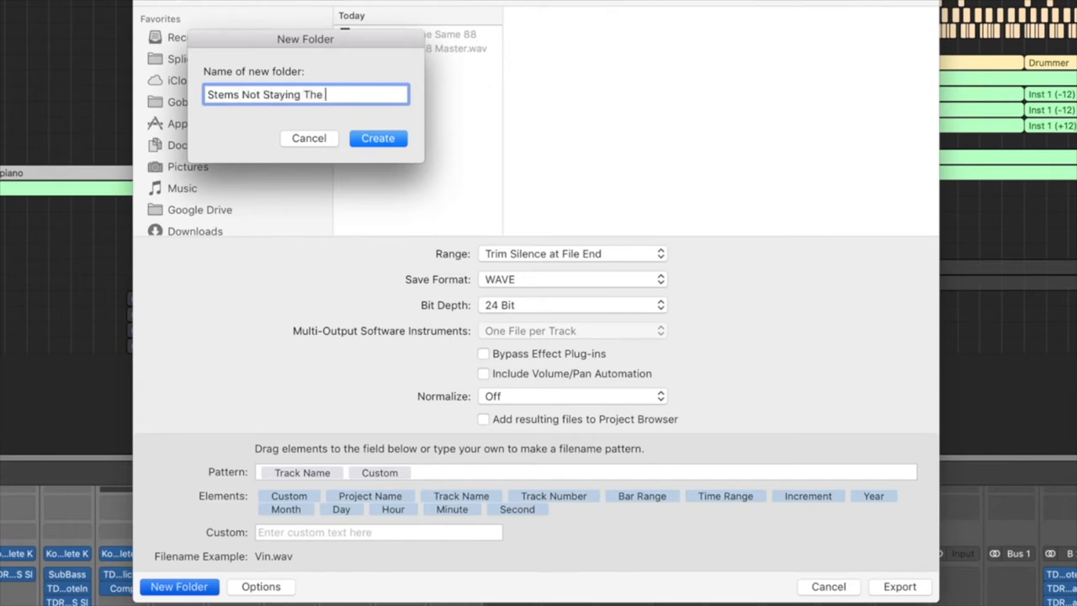
pyautogui.click(377, 138)
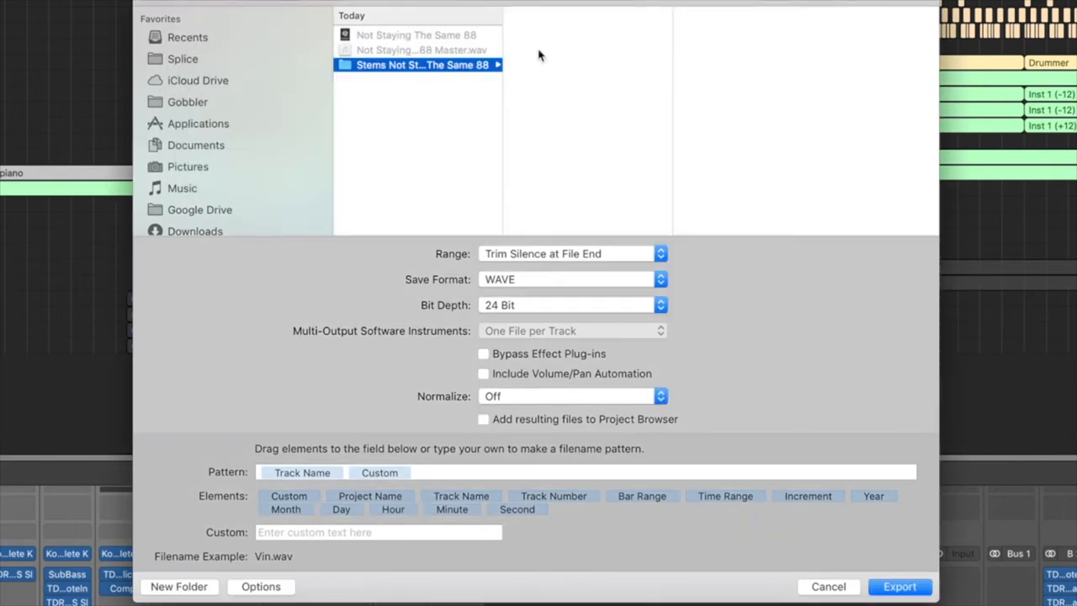
pyautogui.moveTo(434, 249)
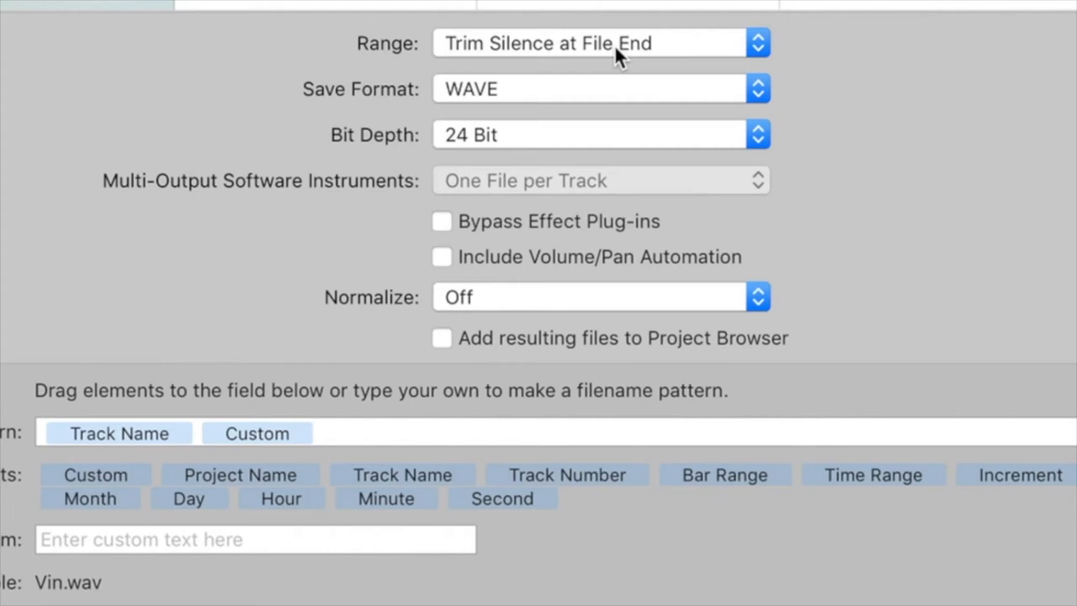
pyautogui.moveTo(878, 70)
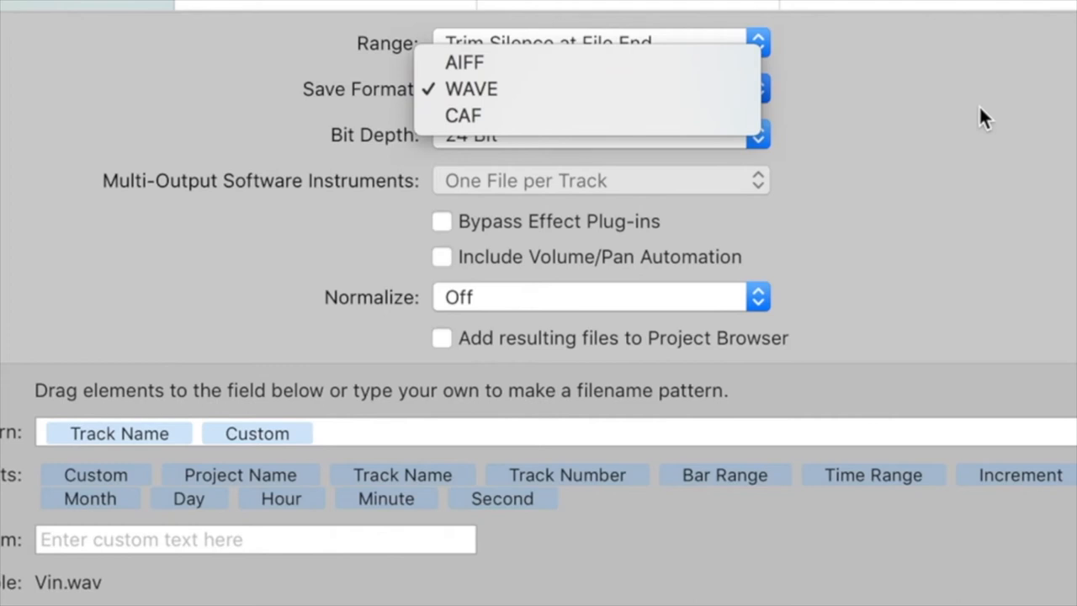
pyautogui.click(471, 87)
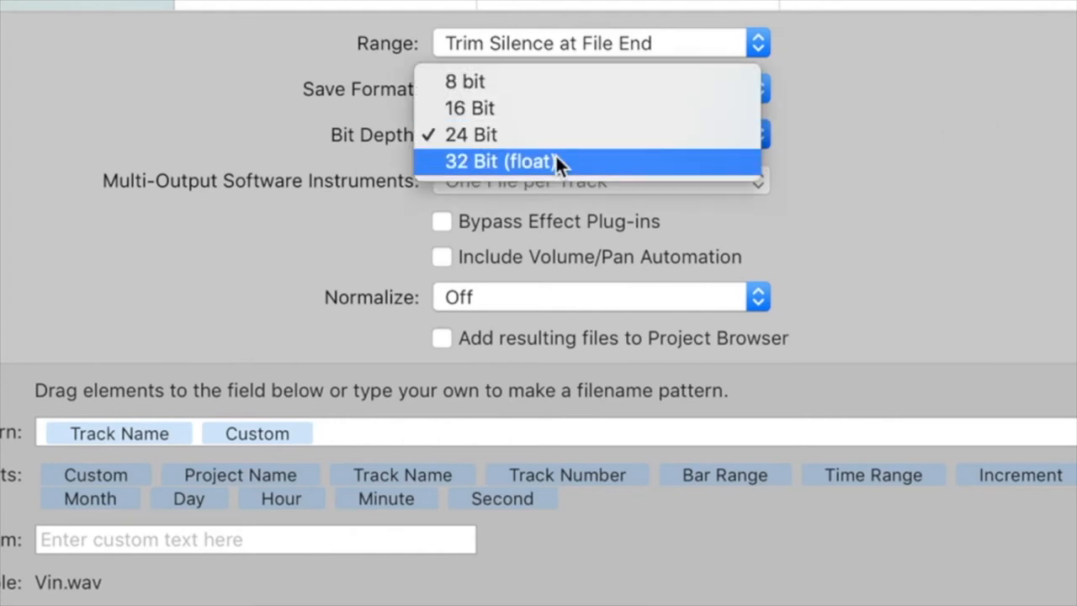
pyautogui.moveTo(827, 150)
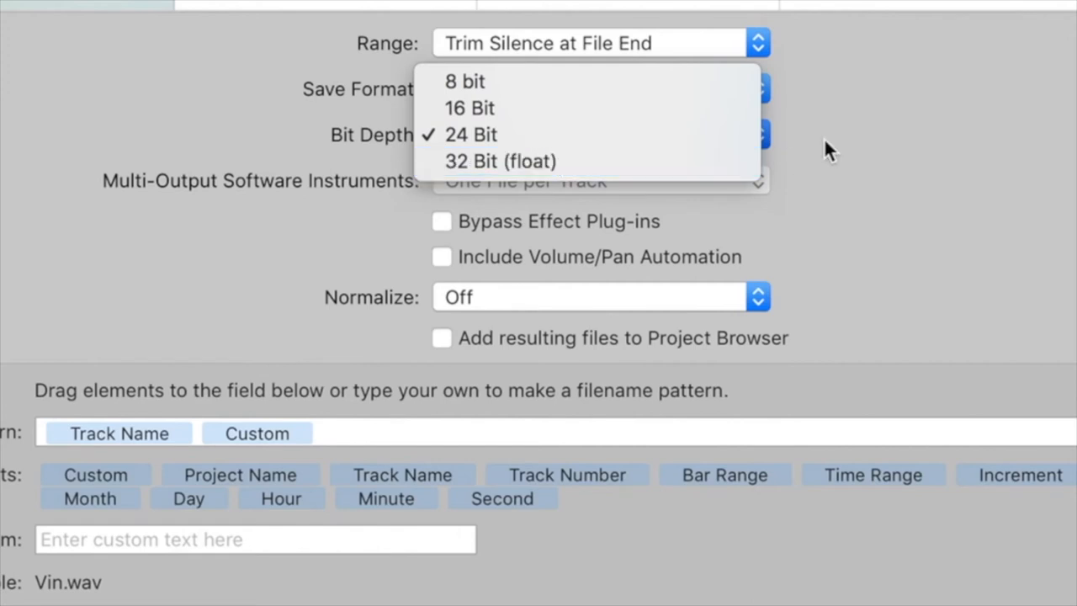
pyautogui.click(471, 134)
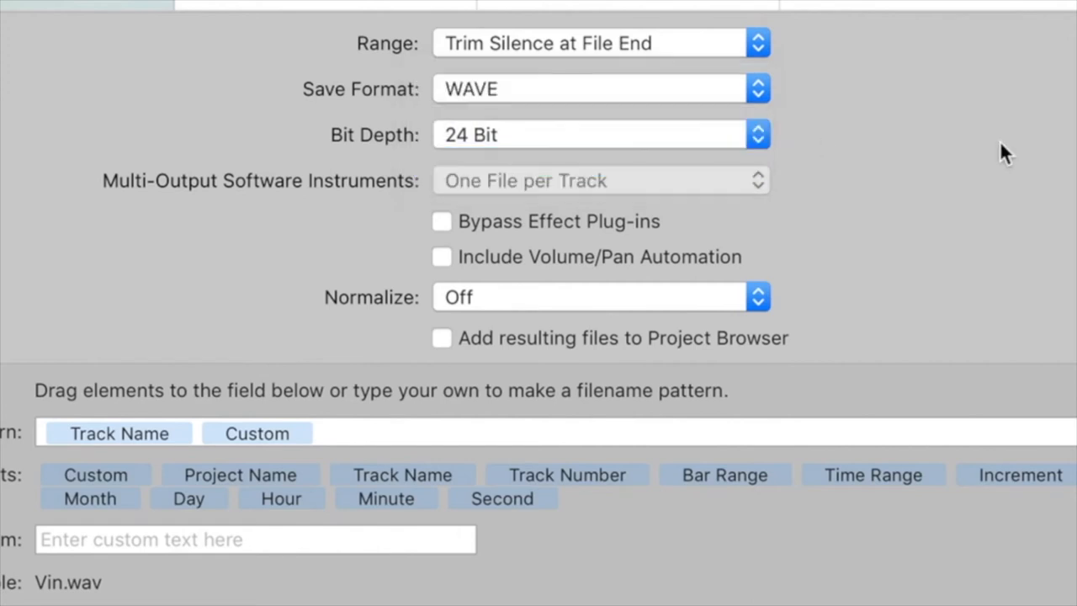
pyautogui.moveTo(404, 286)
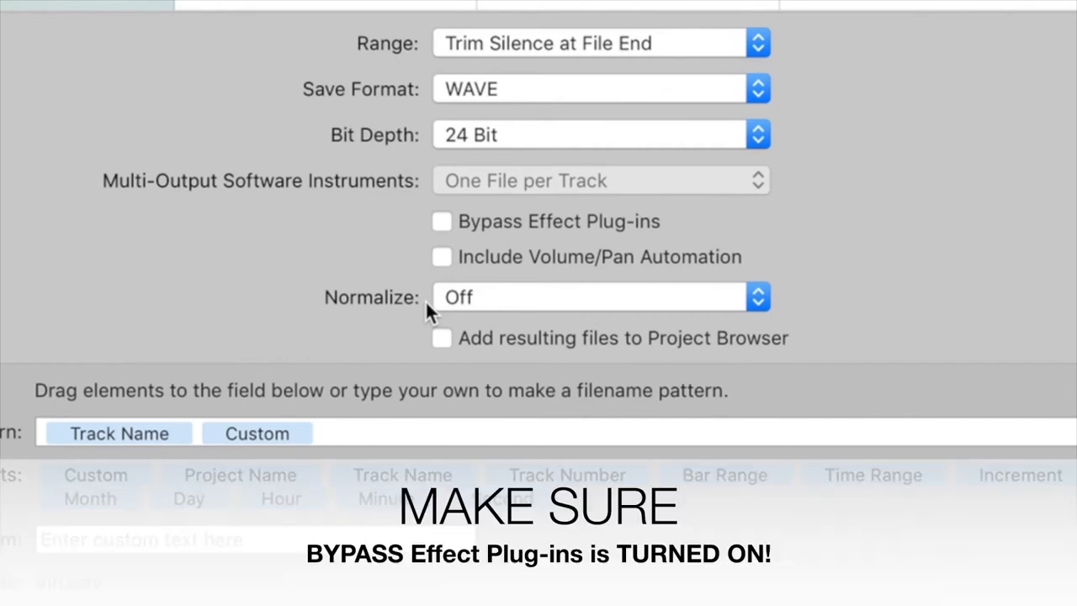
pyautogui.moveTo(495, 269)
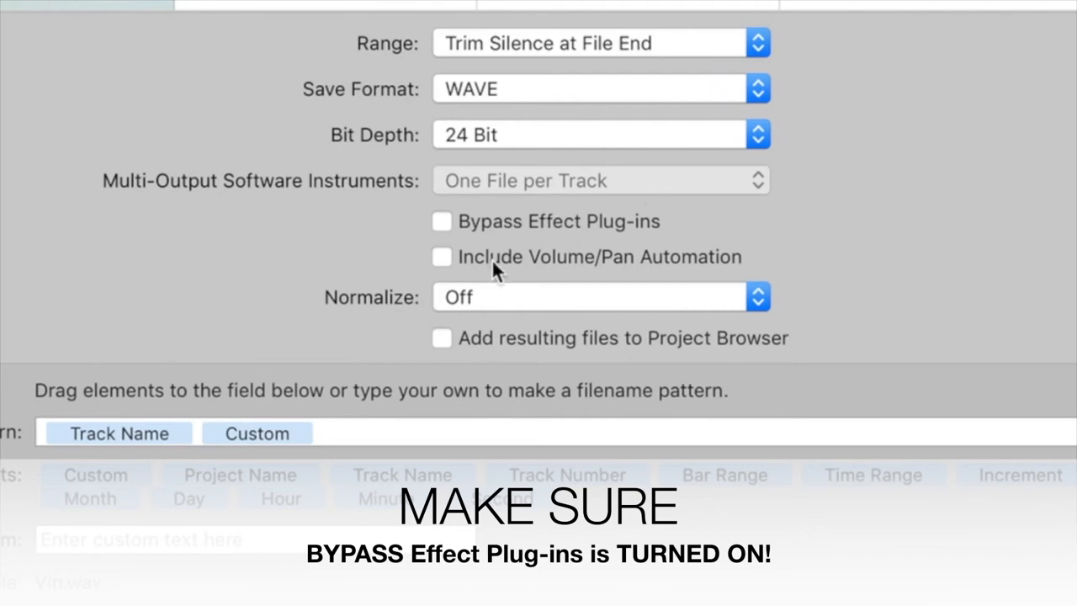
pyautogui.moveTo(562, 318)
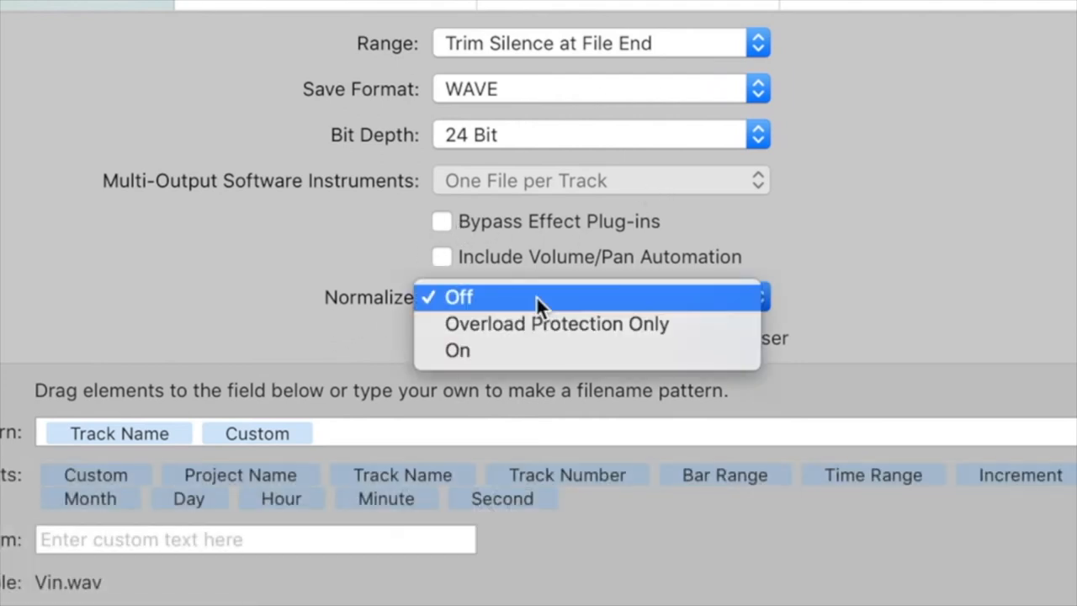
pyautogui.moveTo(555, 323)
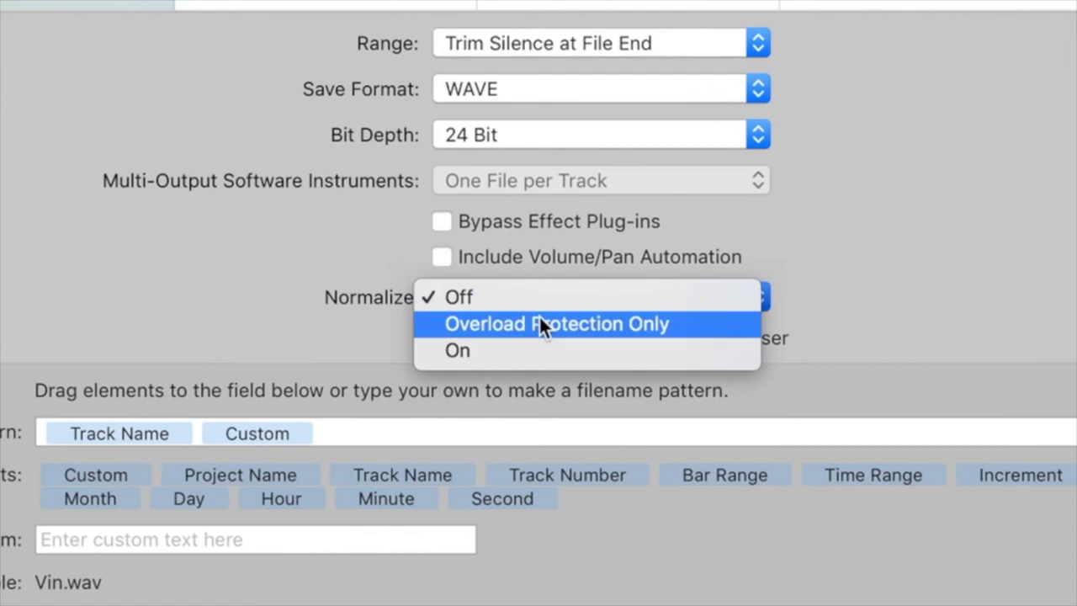
pyautogui.click(457, 296)
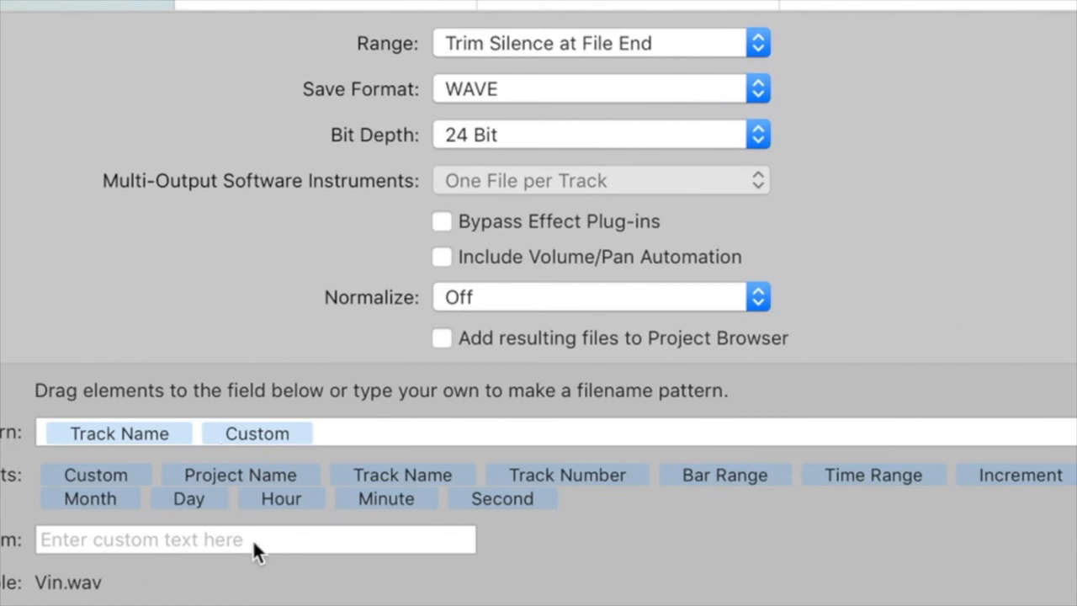
pyautogui.moveTo(109, 429)
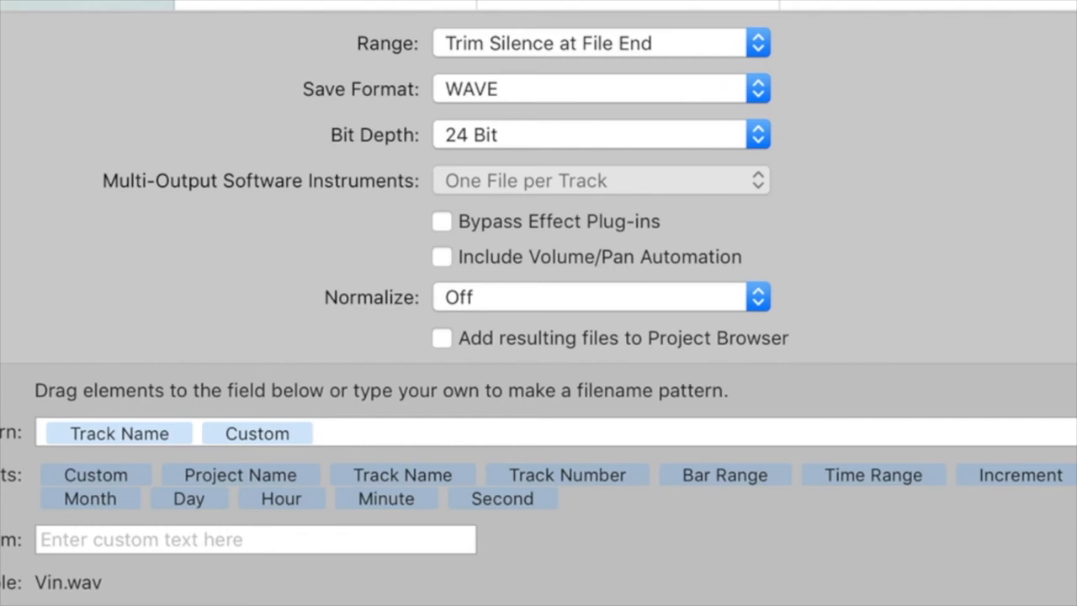
pyautogui.moveTo(335, 569)
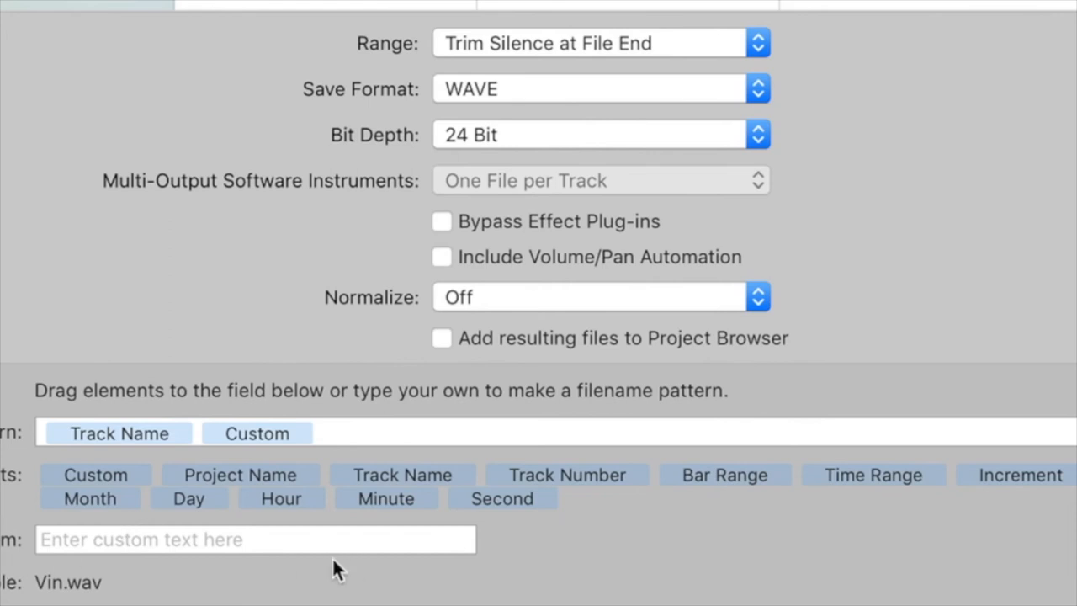
pyautogui.moveTo(318, 581)
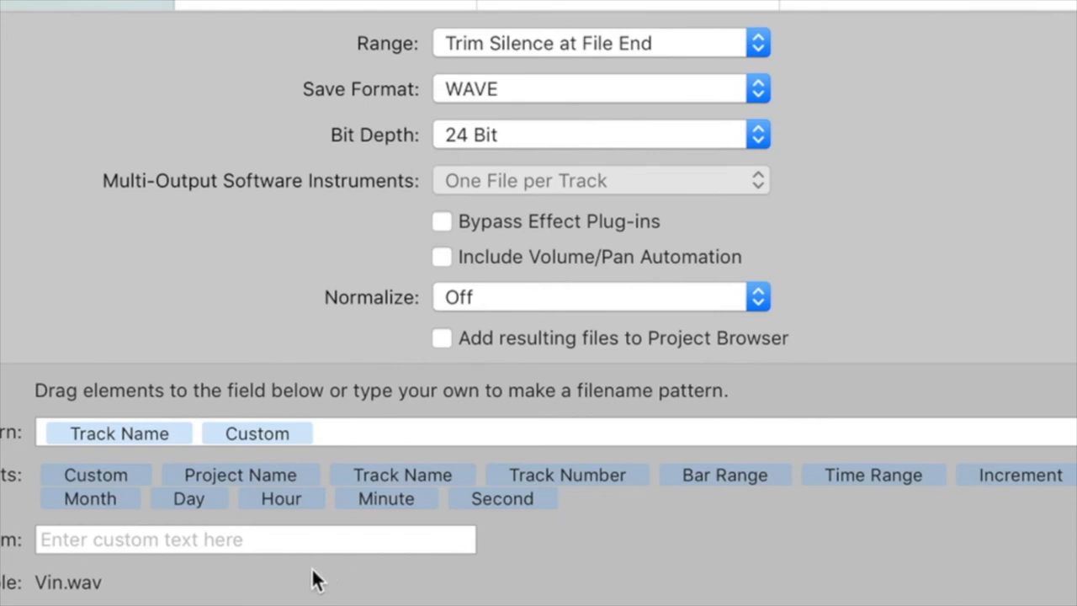
pyautogui.moveTo(767, 598)
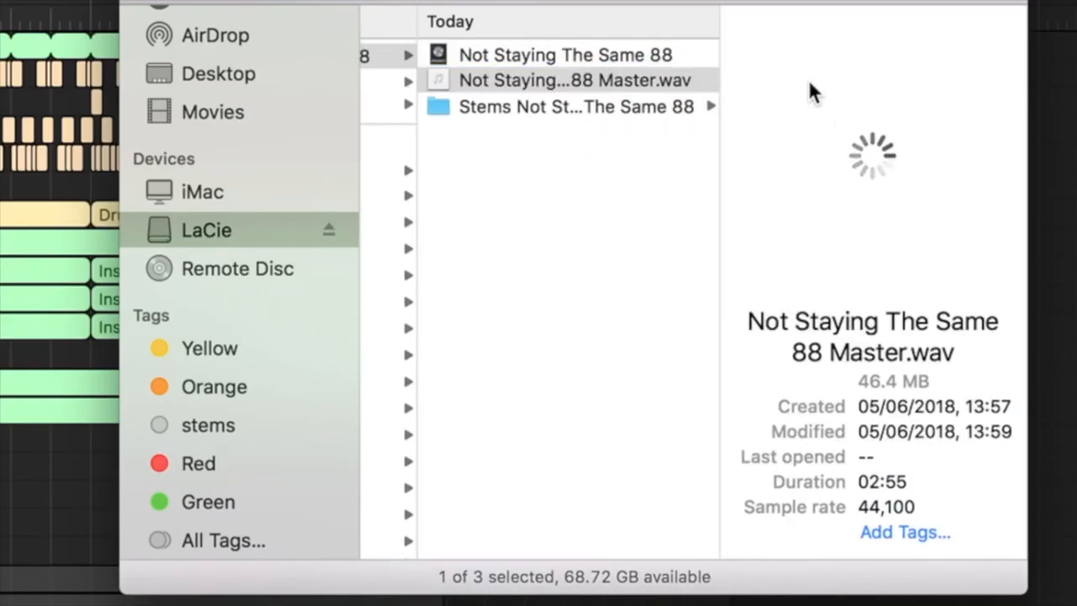
# Step: View the stems folder's WAV files, checking ADSnare059_1.wav and piano chor_1.wav details
pyautogui.click(576, 106)
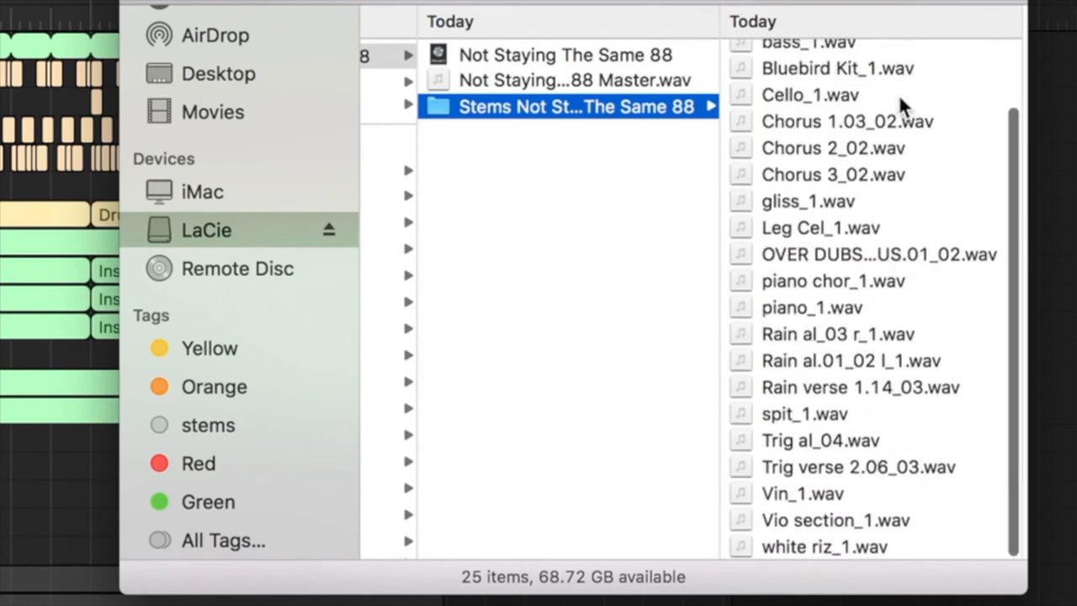
pyautogui.moveTo(895, 413)
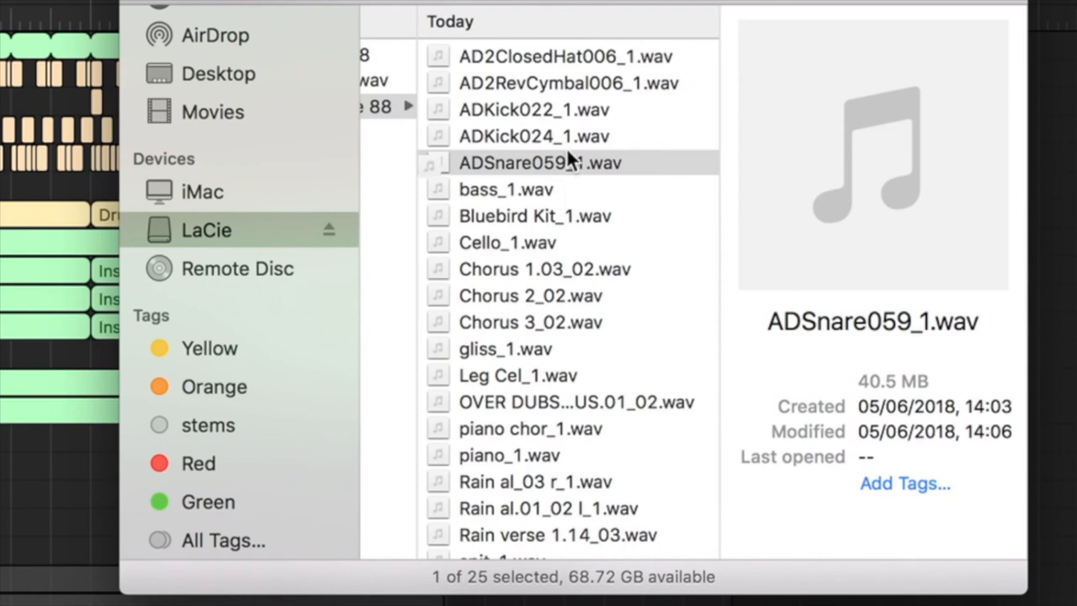
pyautogui.click(530, 429)
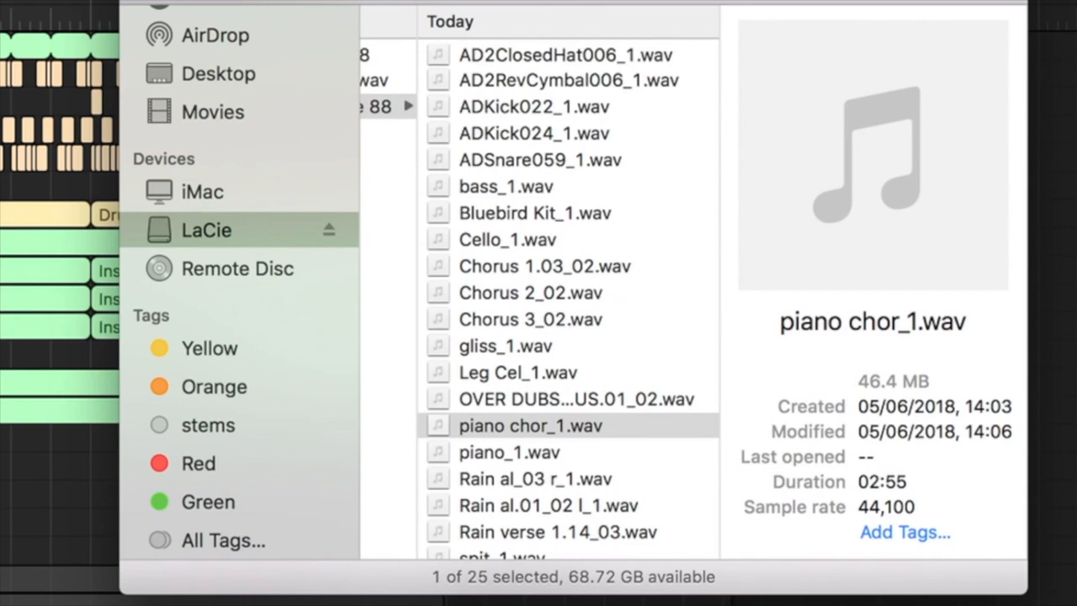
pyautogui.click(530, 423)
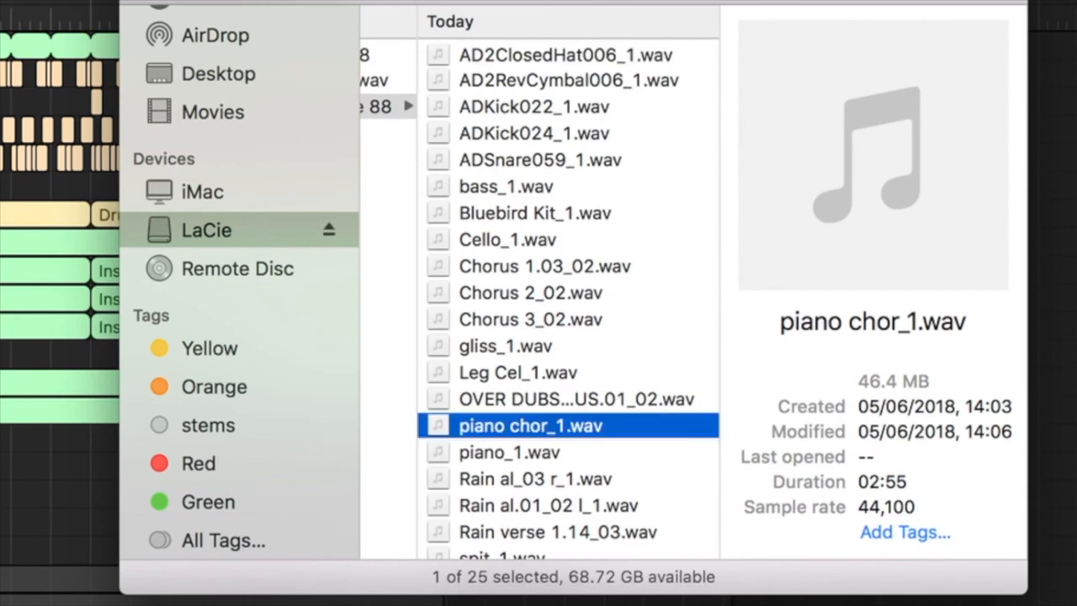